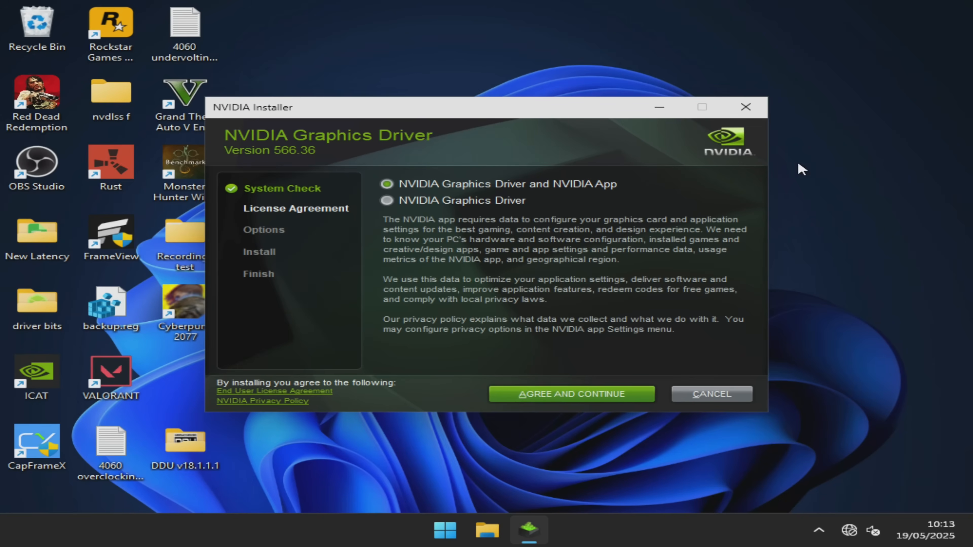
# Step: Accept the license and run the Express (Recommended) installation of graphics driver 566.36
pyautogui.click(386, 200)
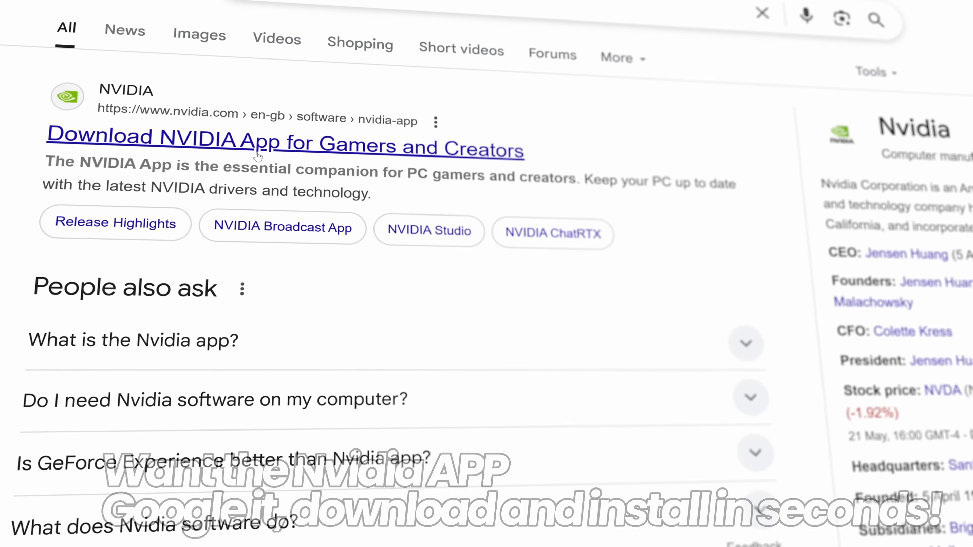
pyautogui.click(285, 145)
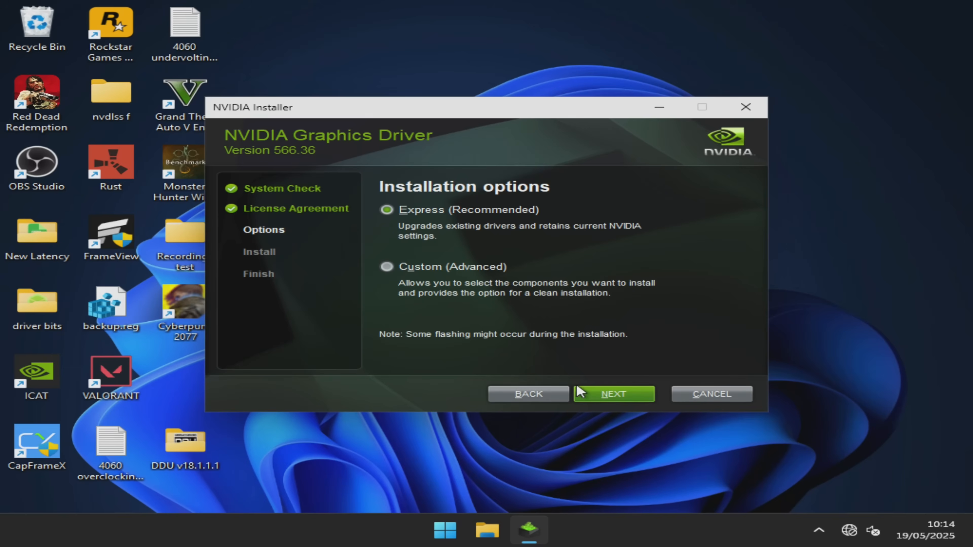
pyautogui.moveTo(454, 230)
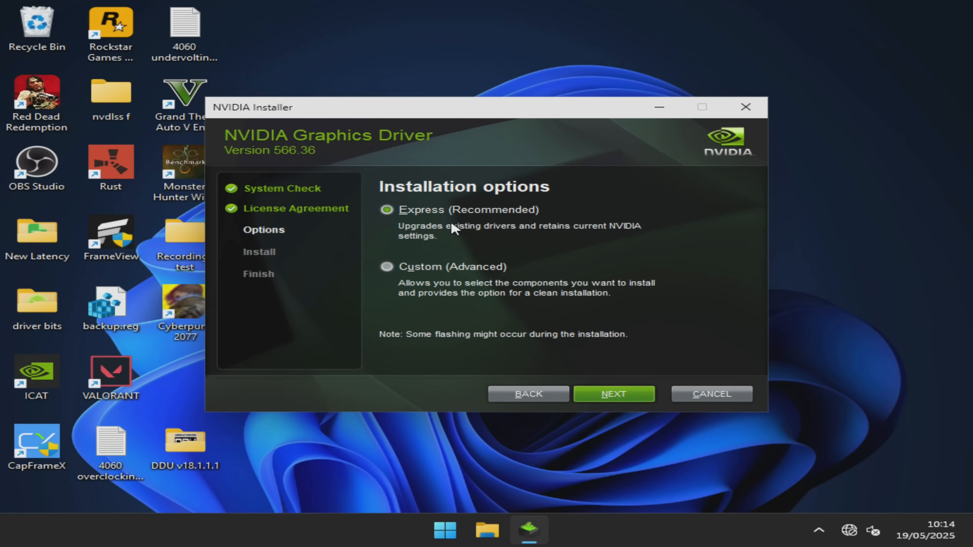
pyautogui.moveTo(613, 401)
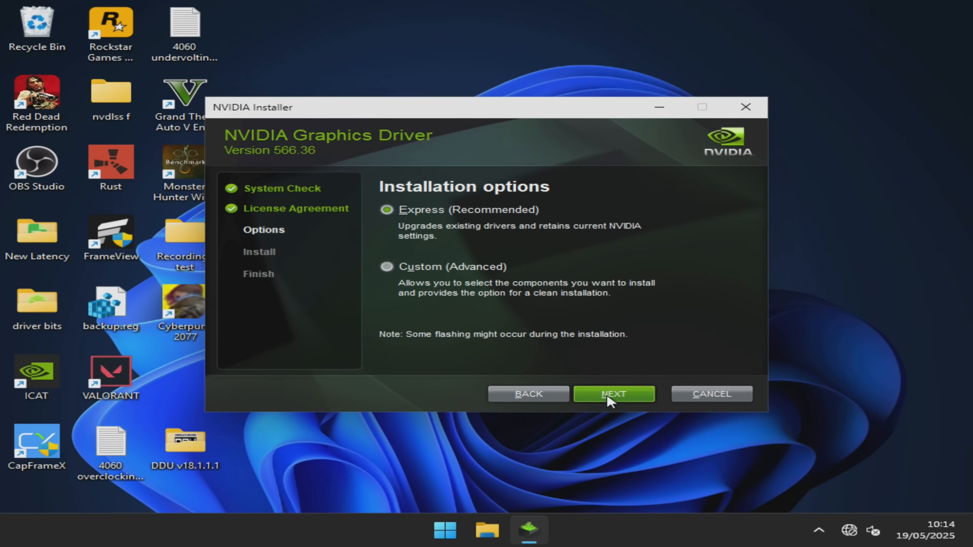
pyautogui.moveTo(627, 398)
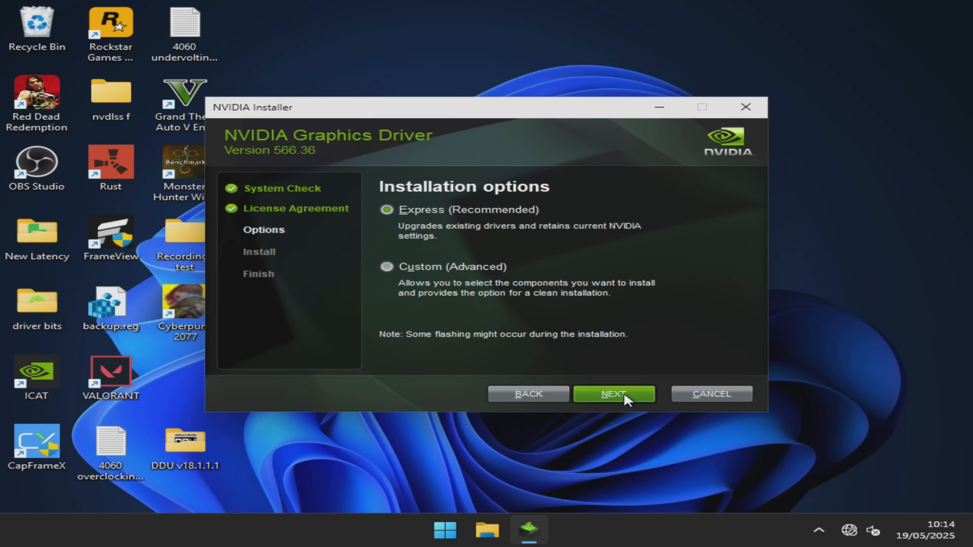
pyautogui.click(613, 393)
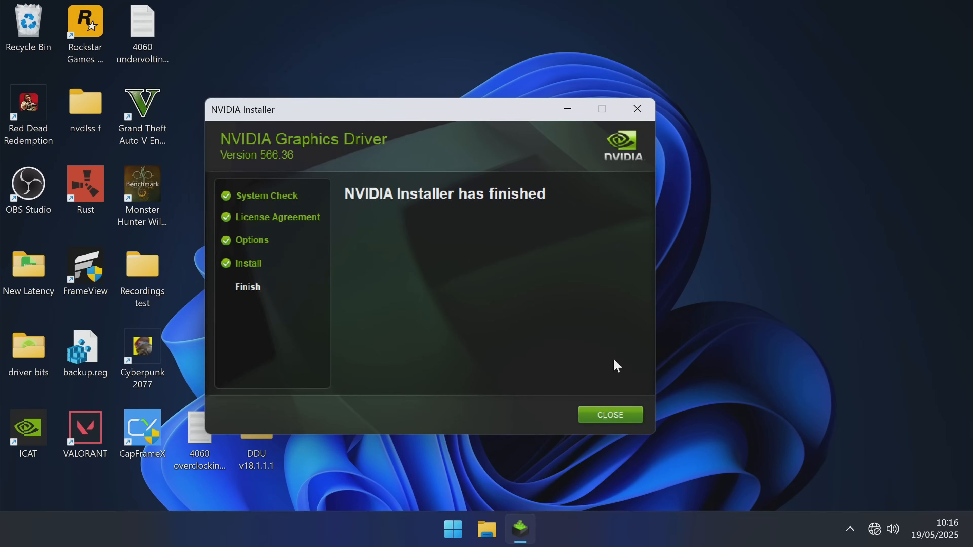
# Step: Close the finished NVIDIA Installer, leaving the desktop
pyautogui.click(609, 415)
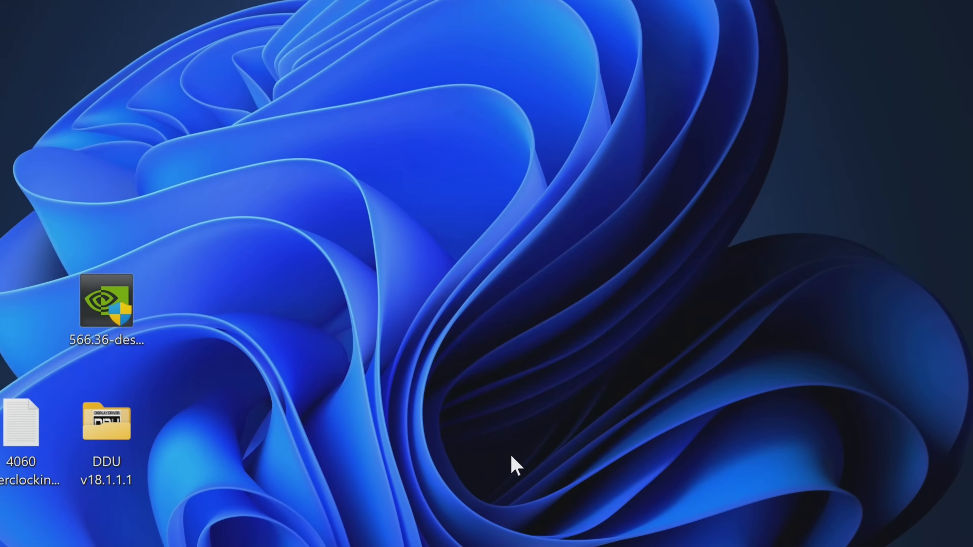
# Step: Accept the Control Panel licence, enable G-SYNC for full screen mode only, and go to Change resolution
pyautogui.doubleClick(106, 301)
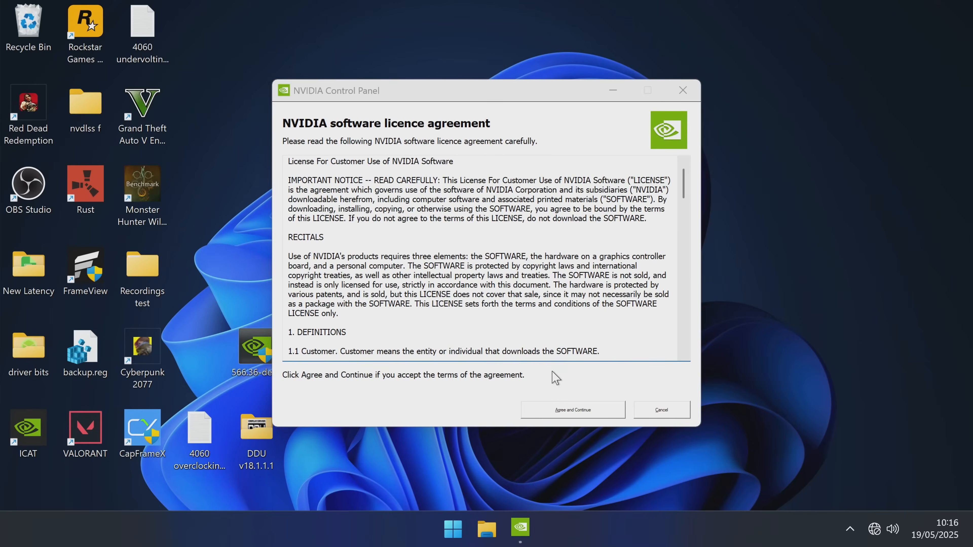
pyautogui.click(571, 409)
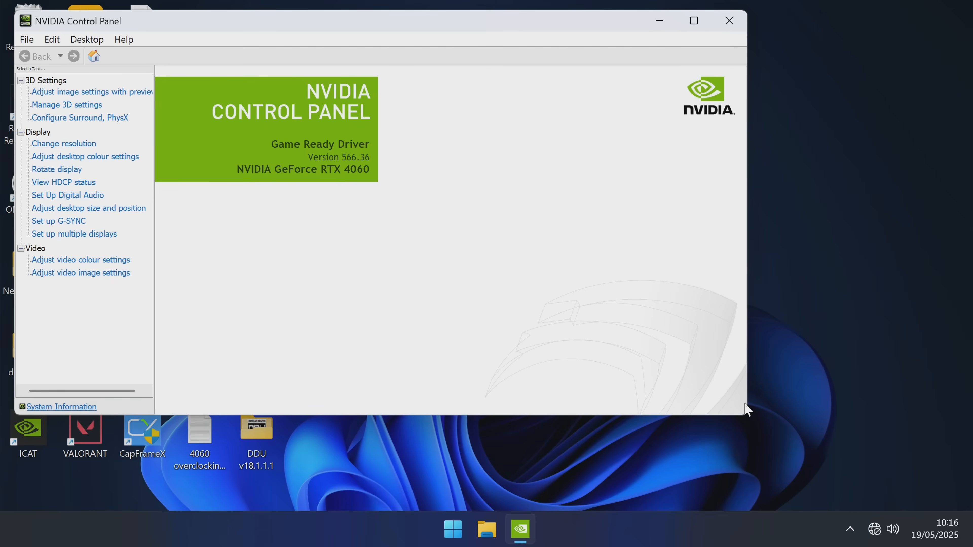
pyautogui.click(58, 221)
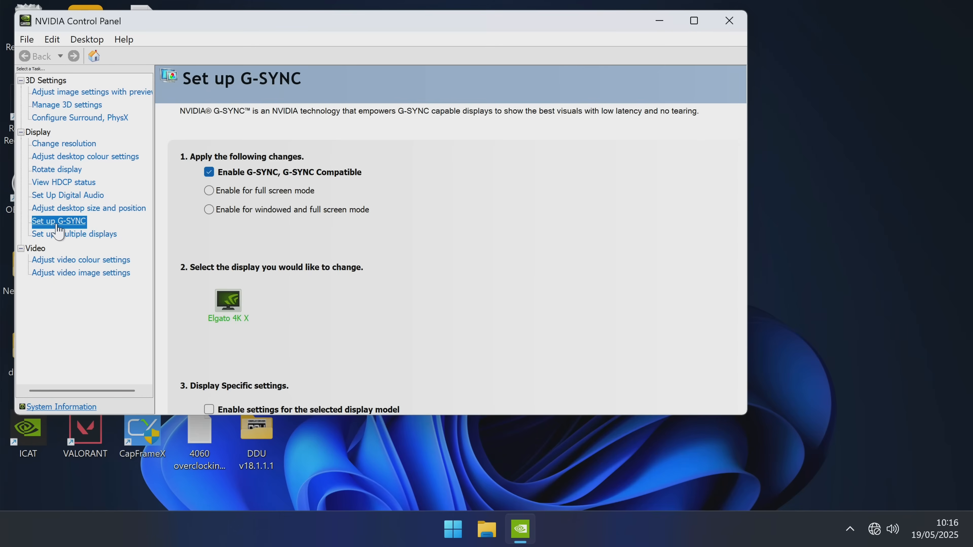
pyautogui.click(210, 190)
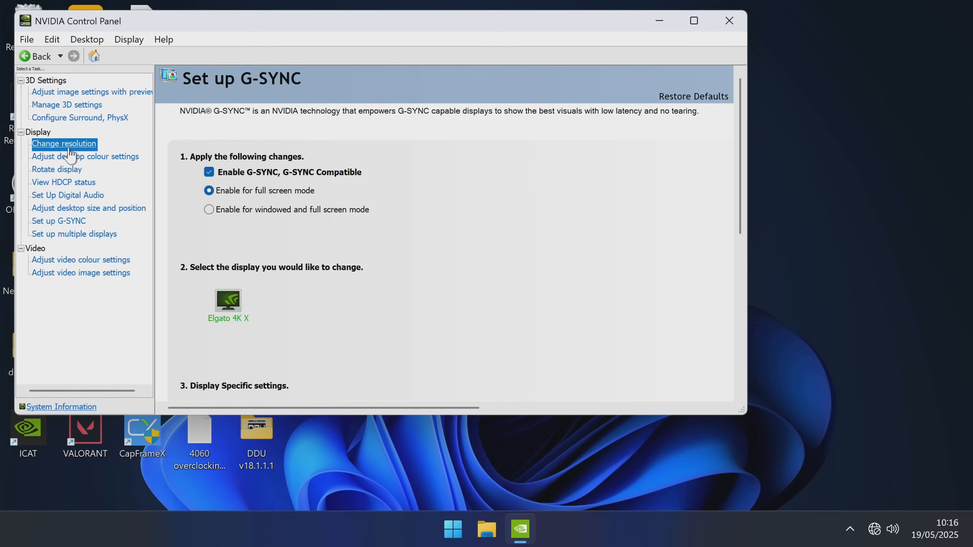
pyautogui.click(63, 144)
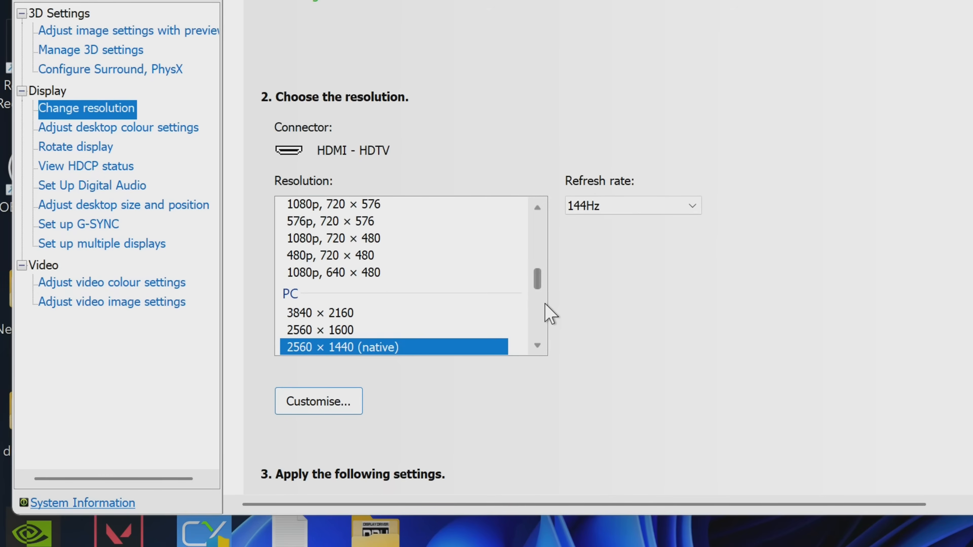
pyautogui.moveTo(398, 295)
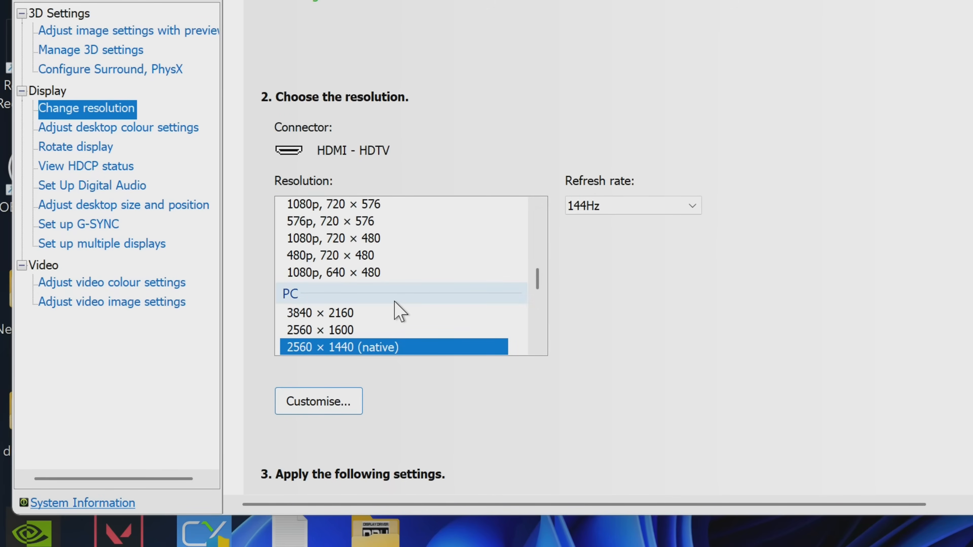
# Step: Set the refresh rate to 240Hz at 2560 × 1440 native and apply it
pyautogui.scroll(-3)
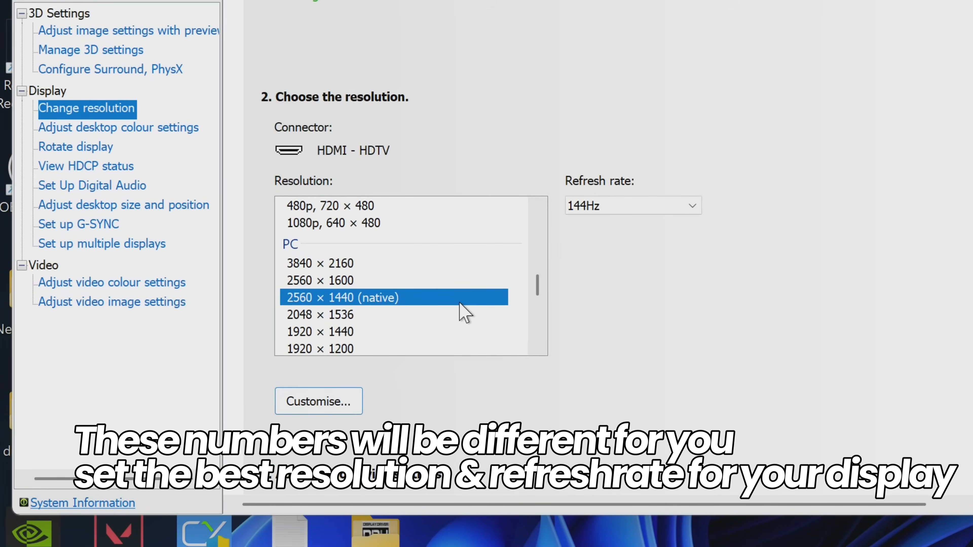
pyautogui.click(632, 204)
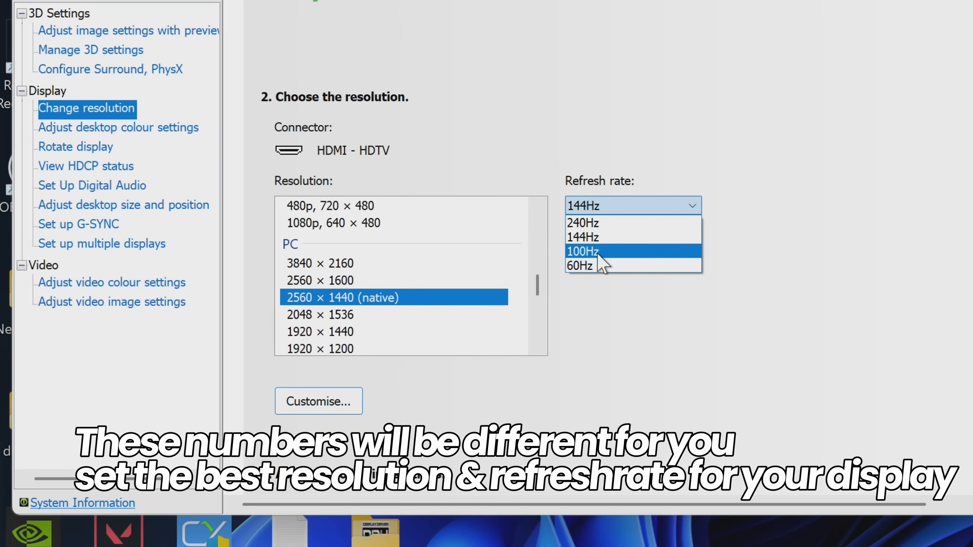
pyautogui.click(583, 222)
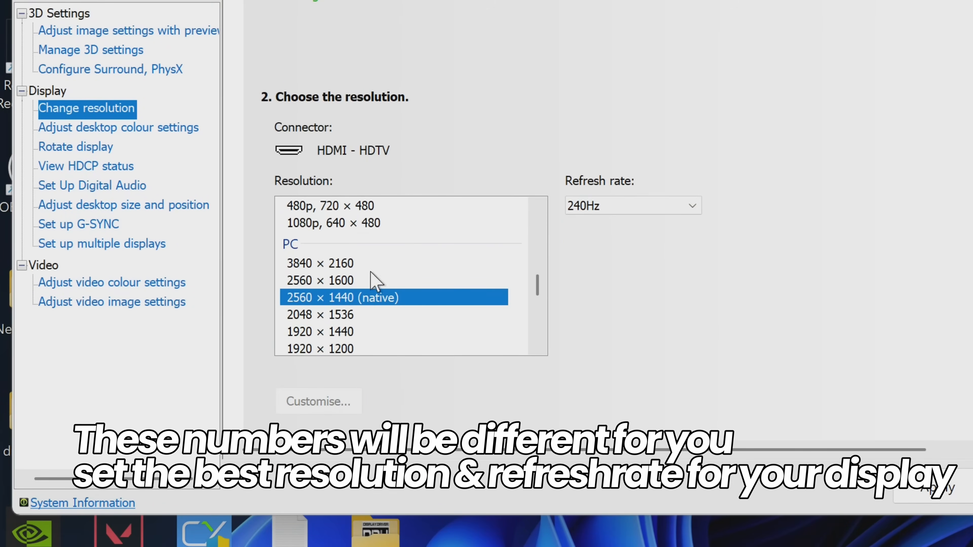
pyautogui.click(660, 20)
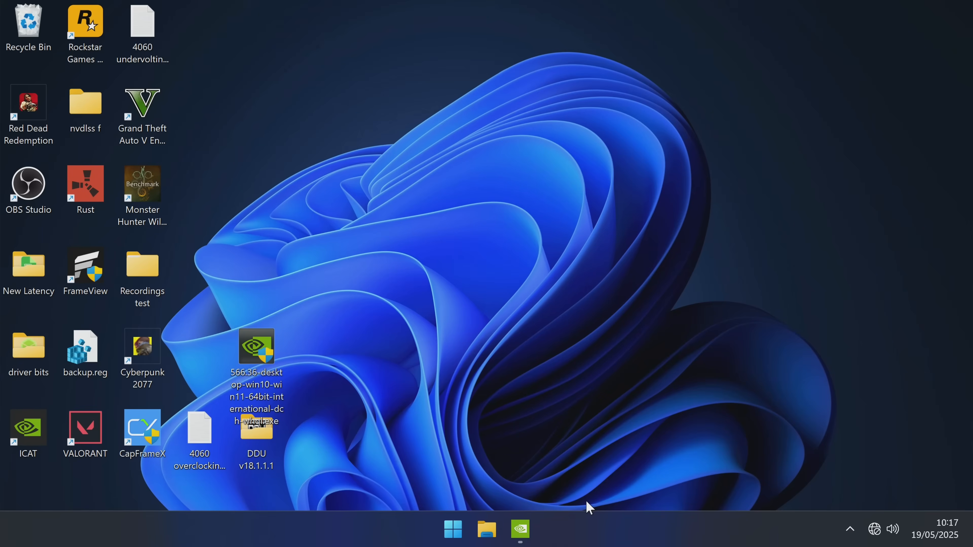
pyautogui.moveTo(612, 290)
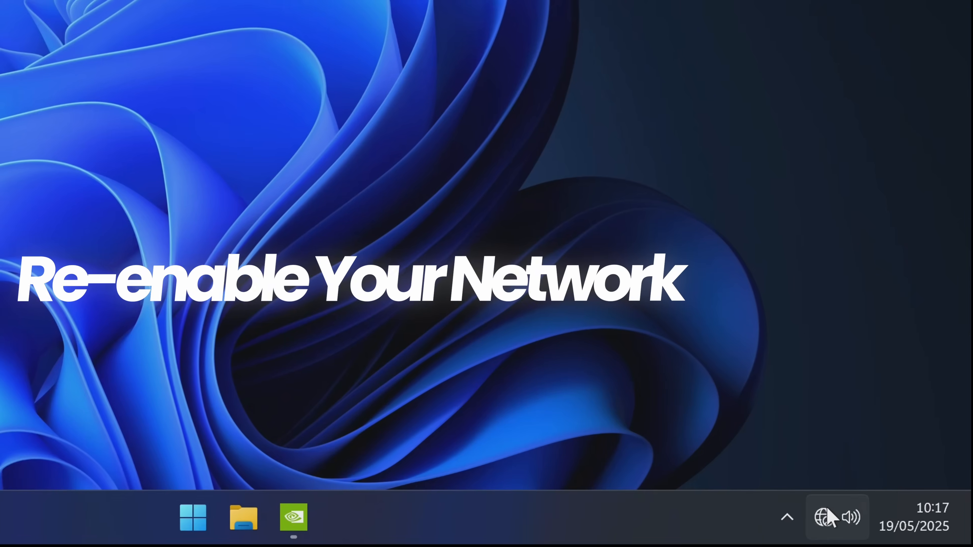
pyautogui.rightClick(822, 517)
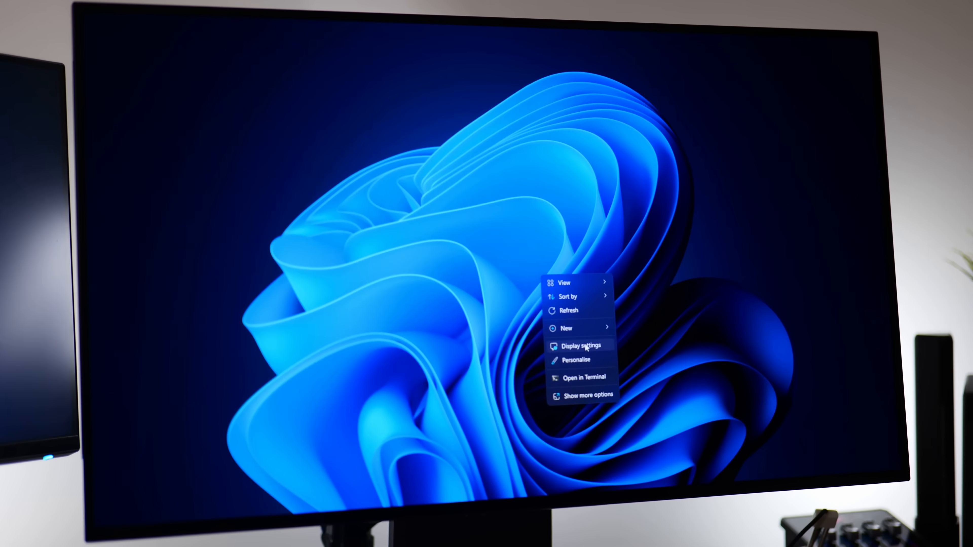
pyautogui.click(578, 345)
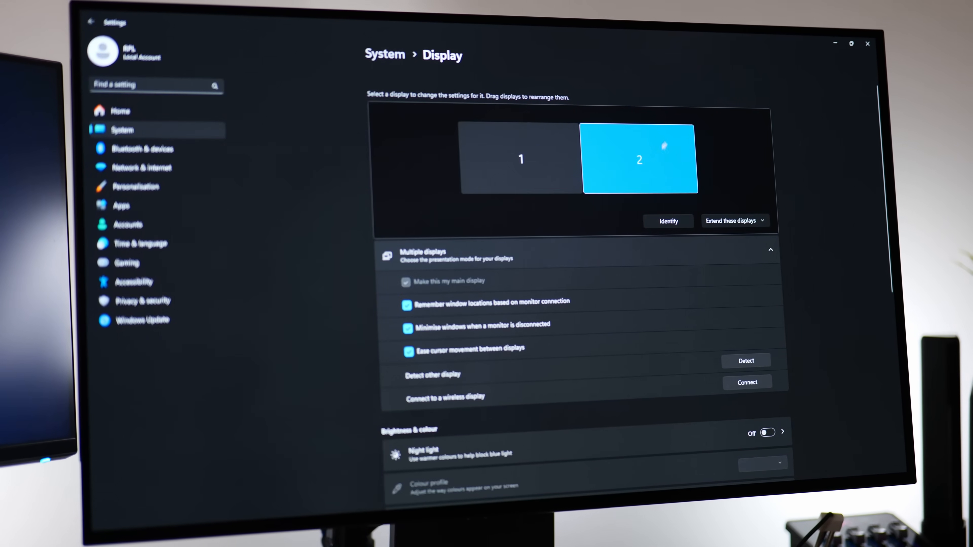
pyautogui.scroll(-3)
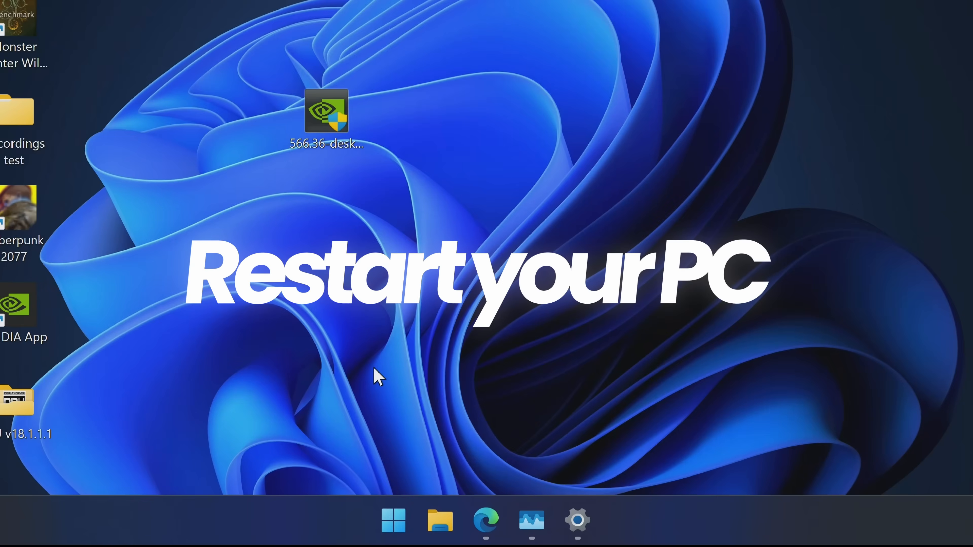
# Step: Restart the PC from the Start menu power options
pyautogui.click(392, 520)
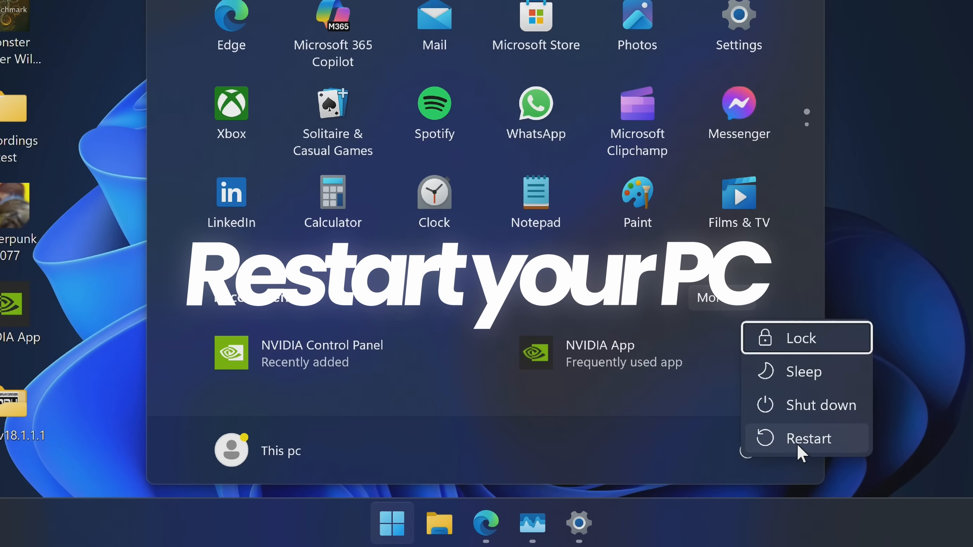
pyautogui.click(809, 439)
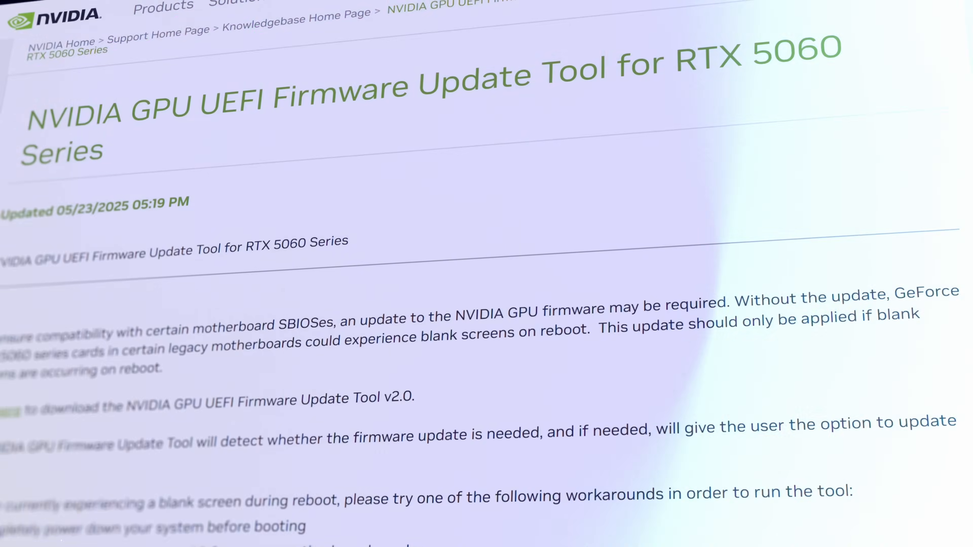
# Step: Scroll through the GPU UEFI Firmware Update Tool article for RTX 5060 Series
pyautogui.scroll(-3)
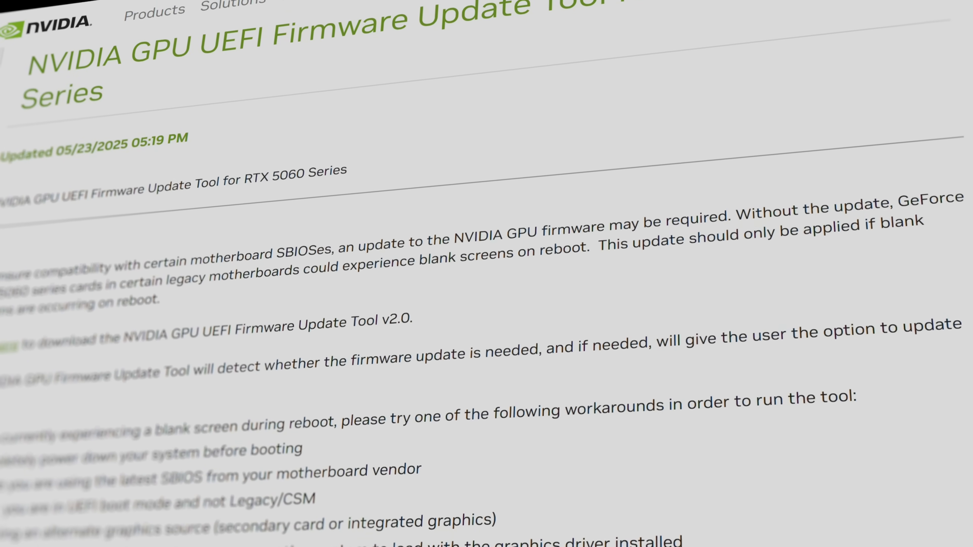